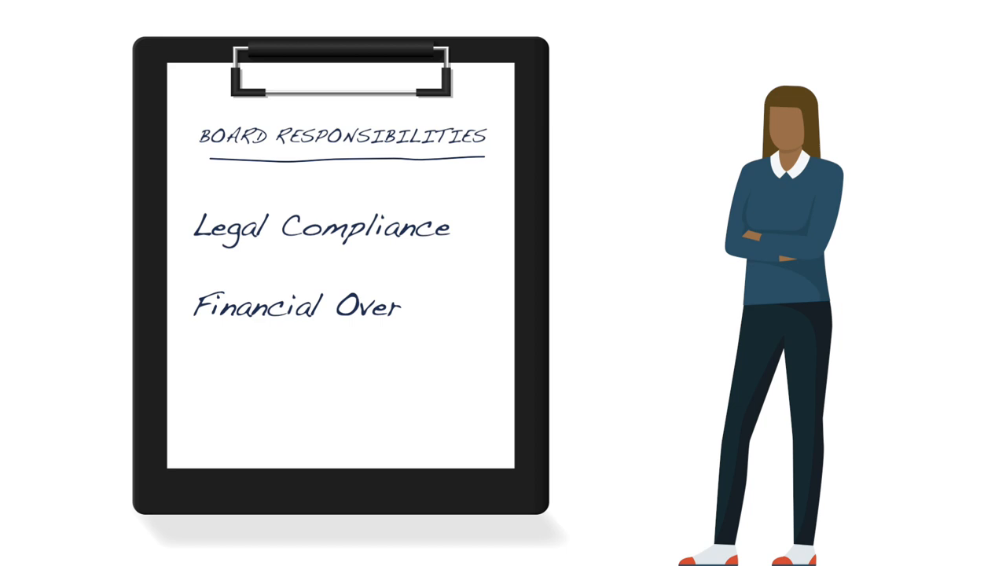
{"action": "type", "text": "sight"}
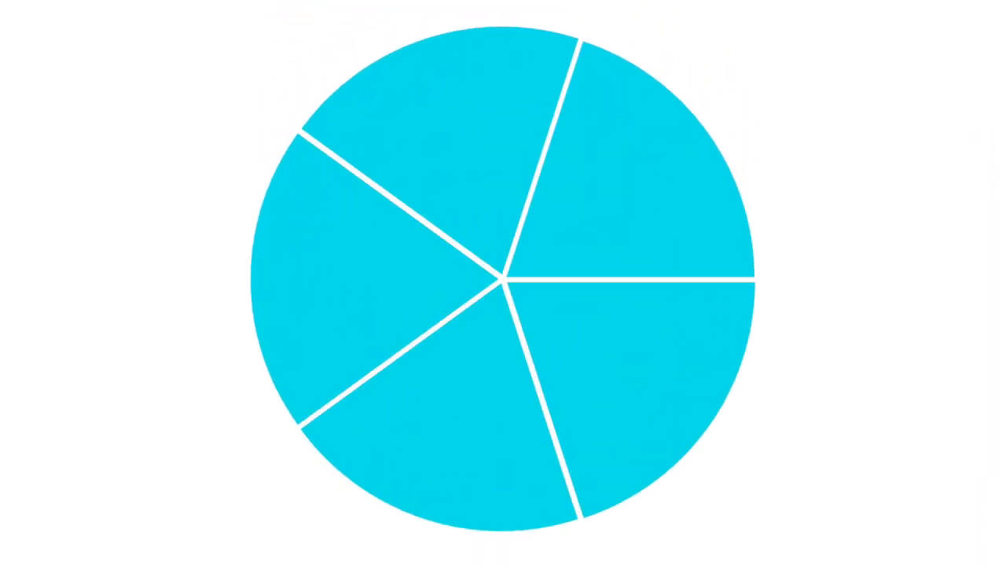
{"action": "left_click", "coordinate": [636, 180]}
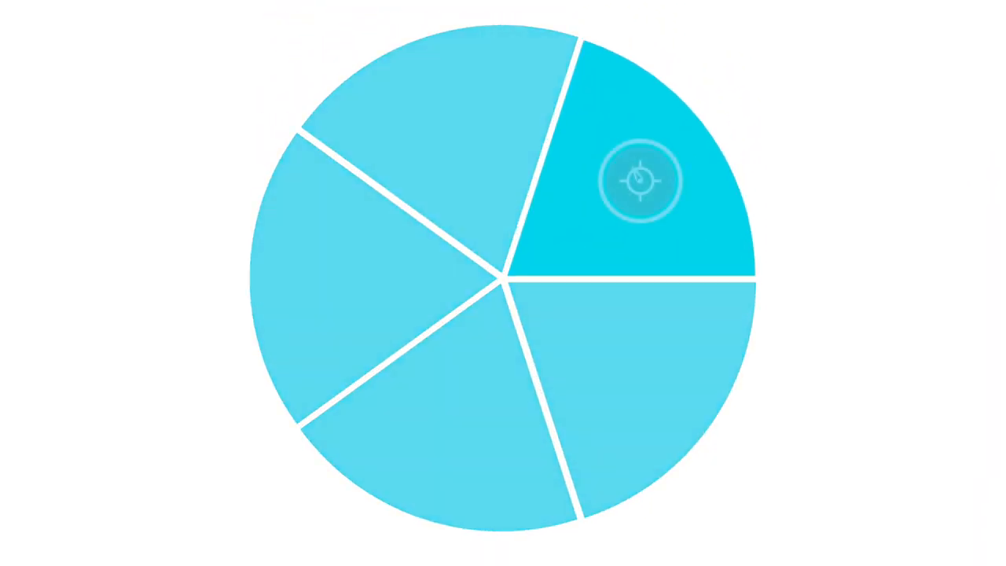
{"action": "left_click", "coordinate": [642, 179]}
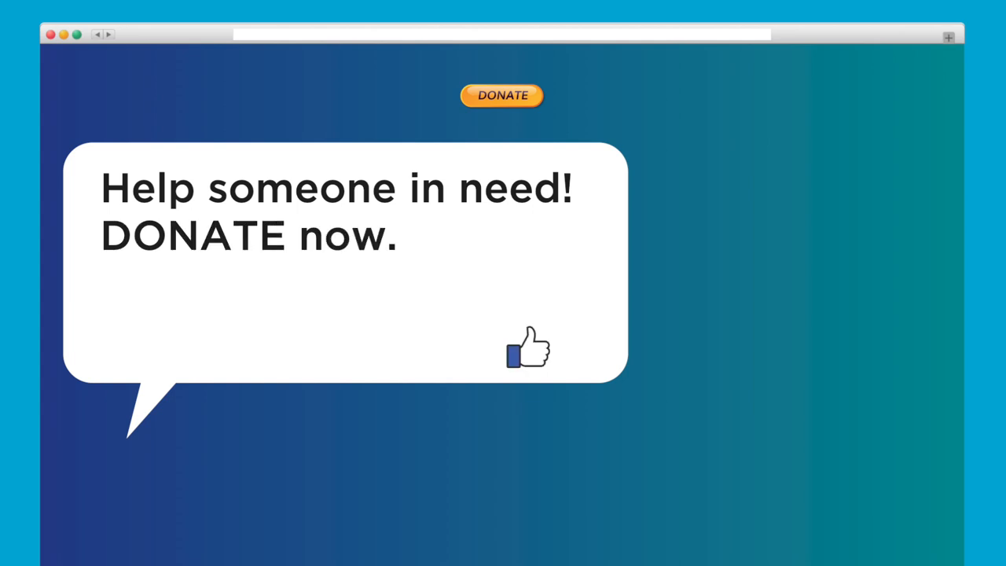
{"action": "left_click", "coordinate": [531, 356]}
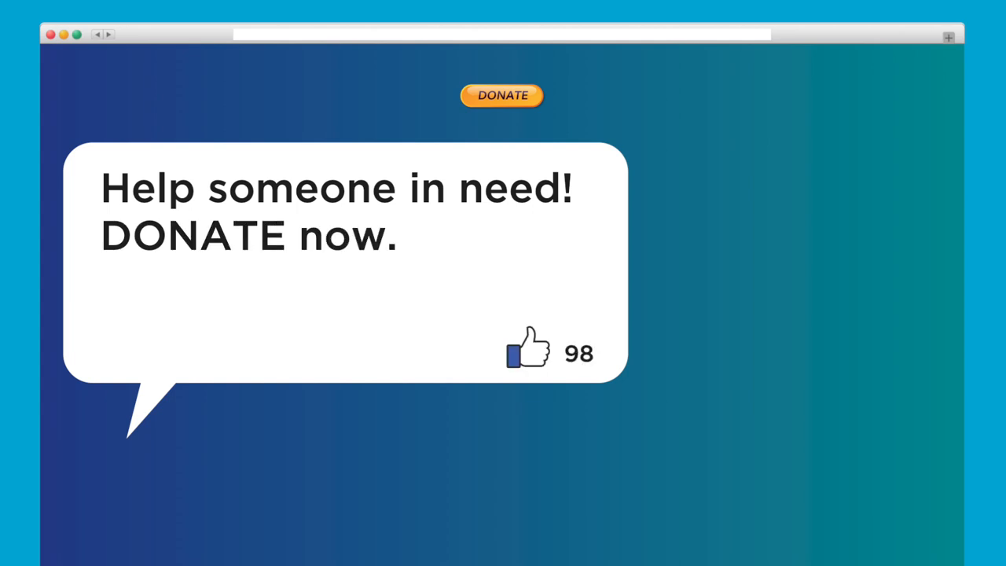